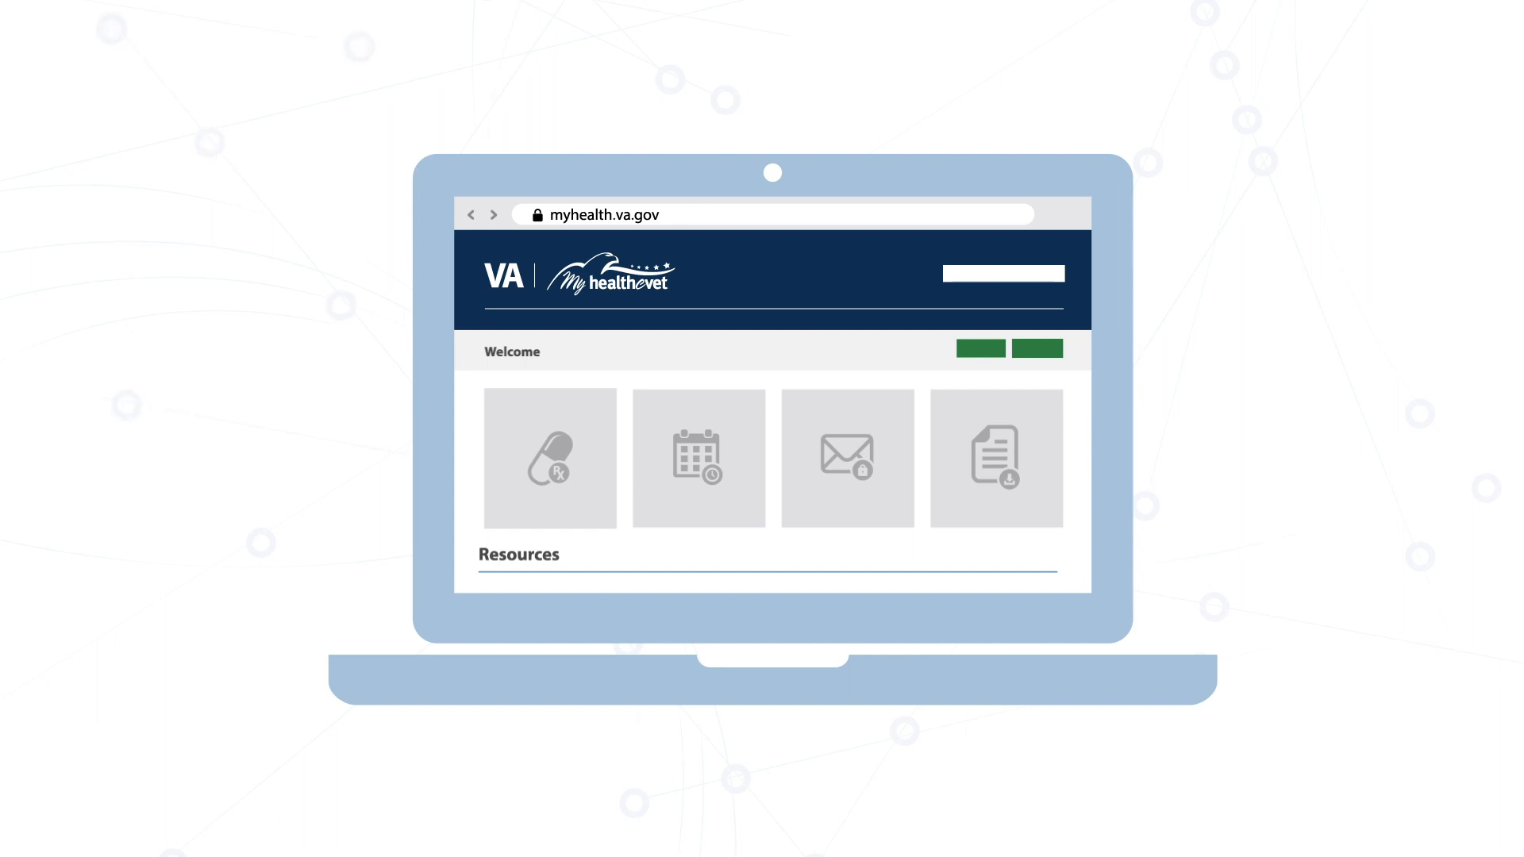
View the Refill VA Prescription Information form from the Rx pill tile on the welcome page
left_click(547, 458)
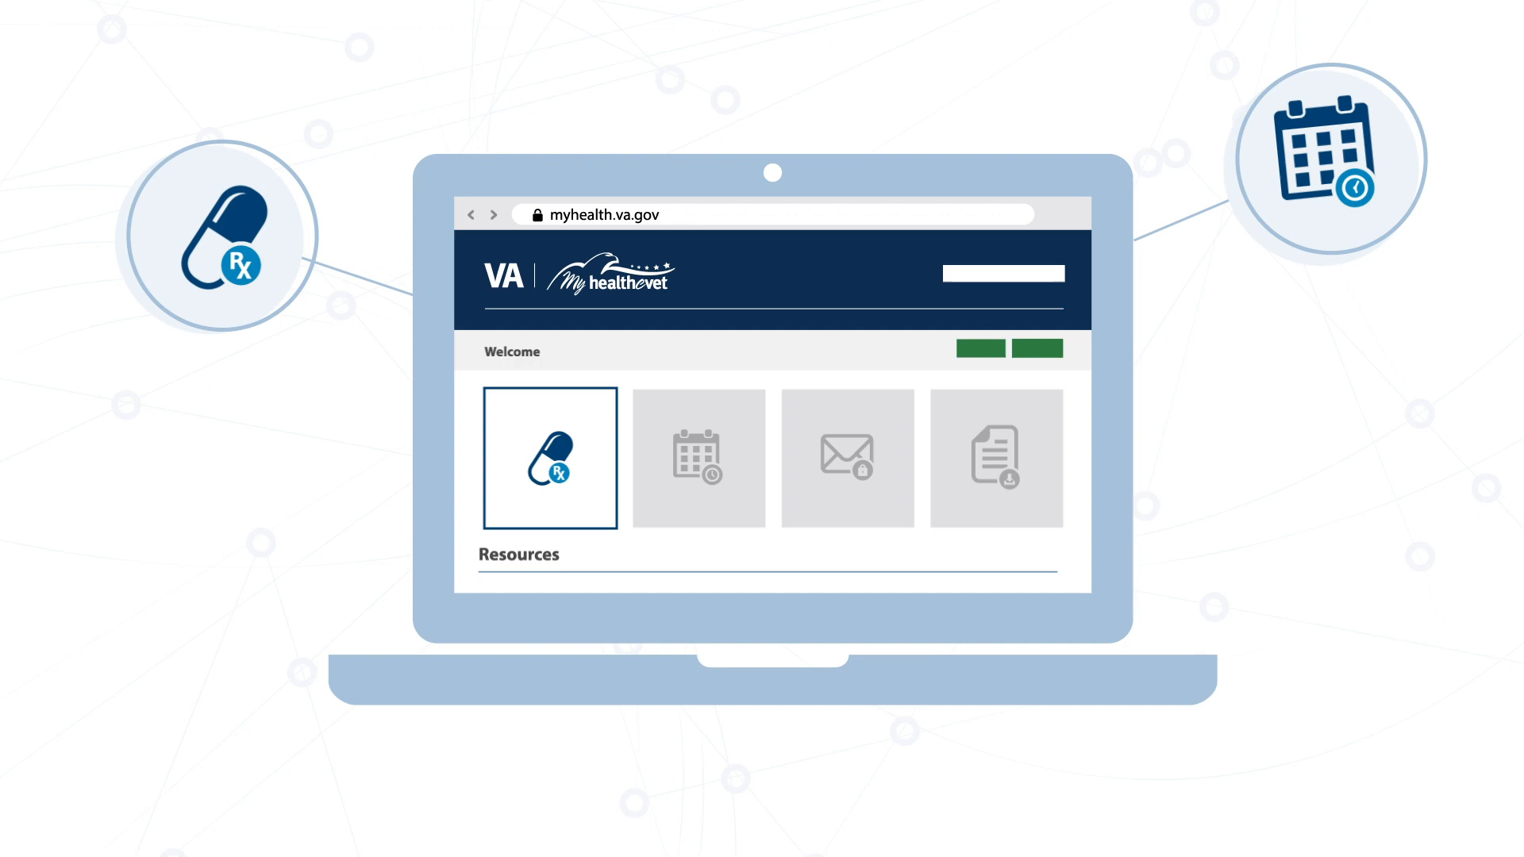
left_click(699, 457)
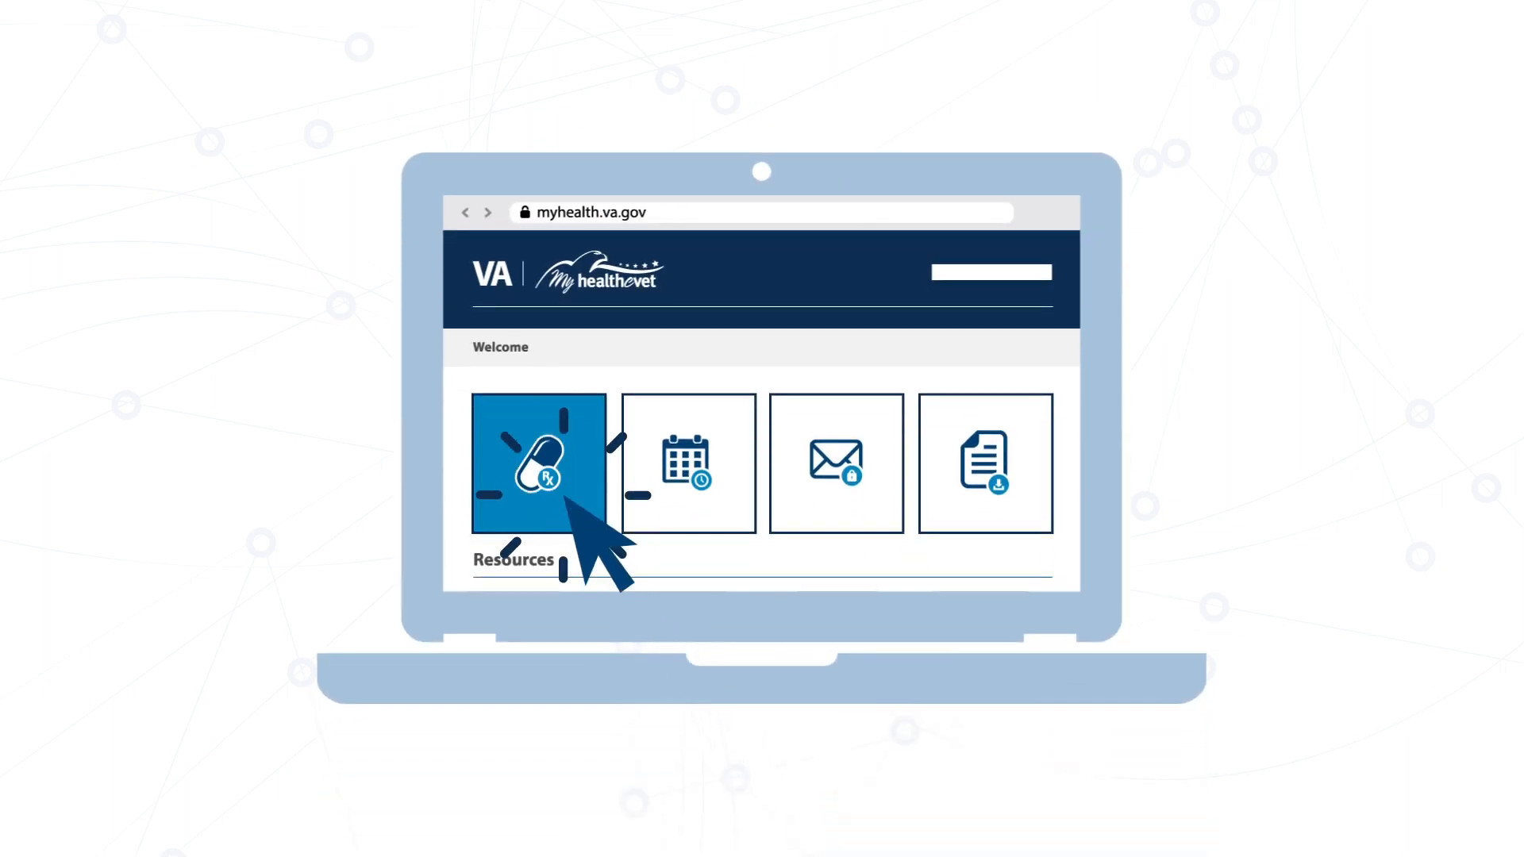
left_click(540, 464)
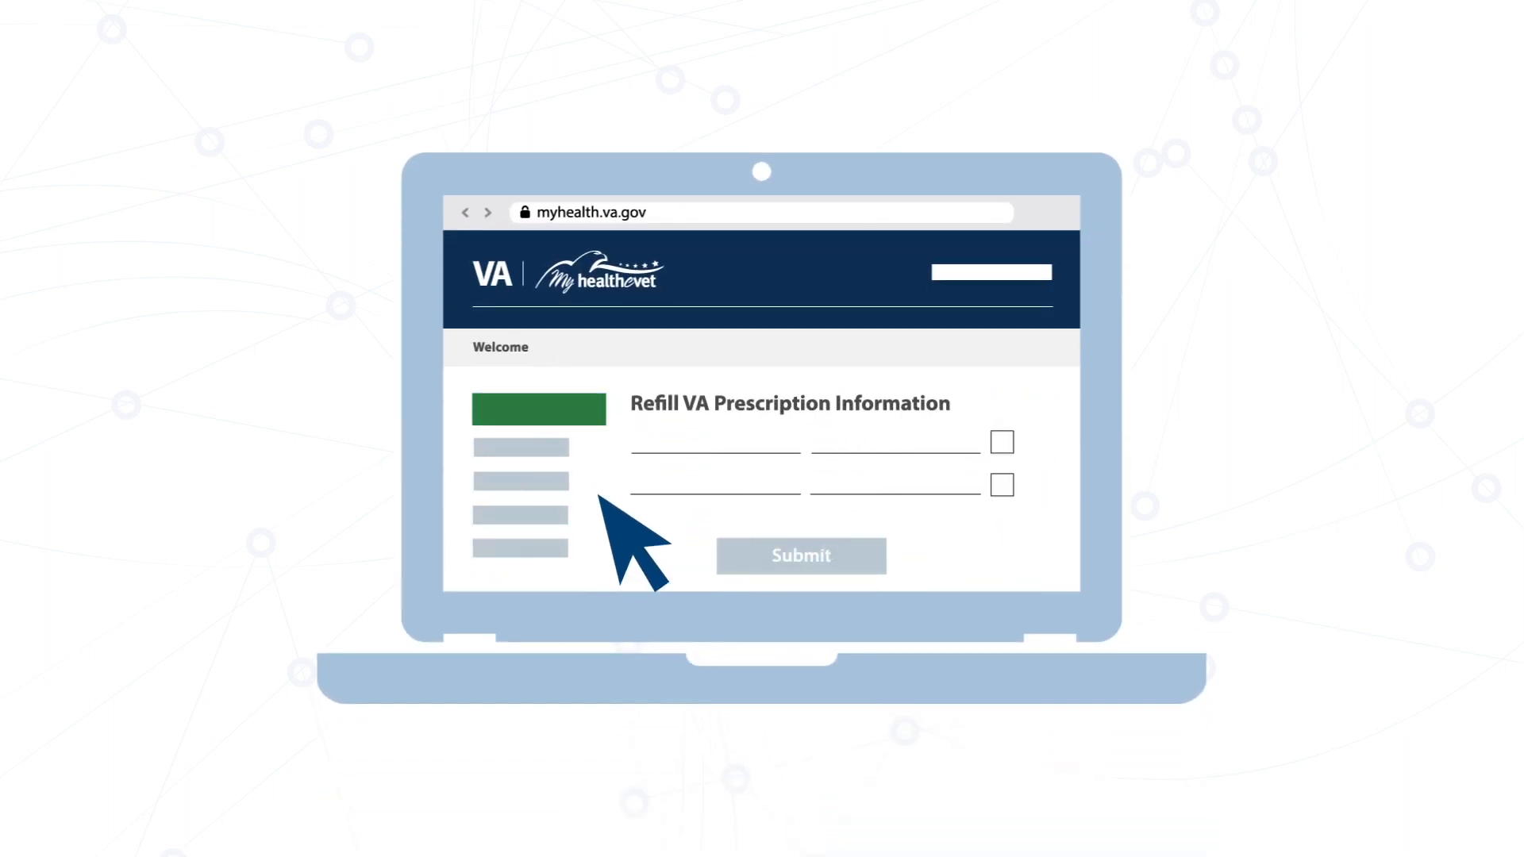
left_click(1001, 486)
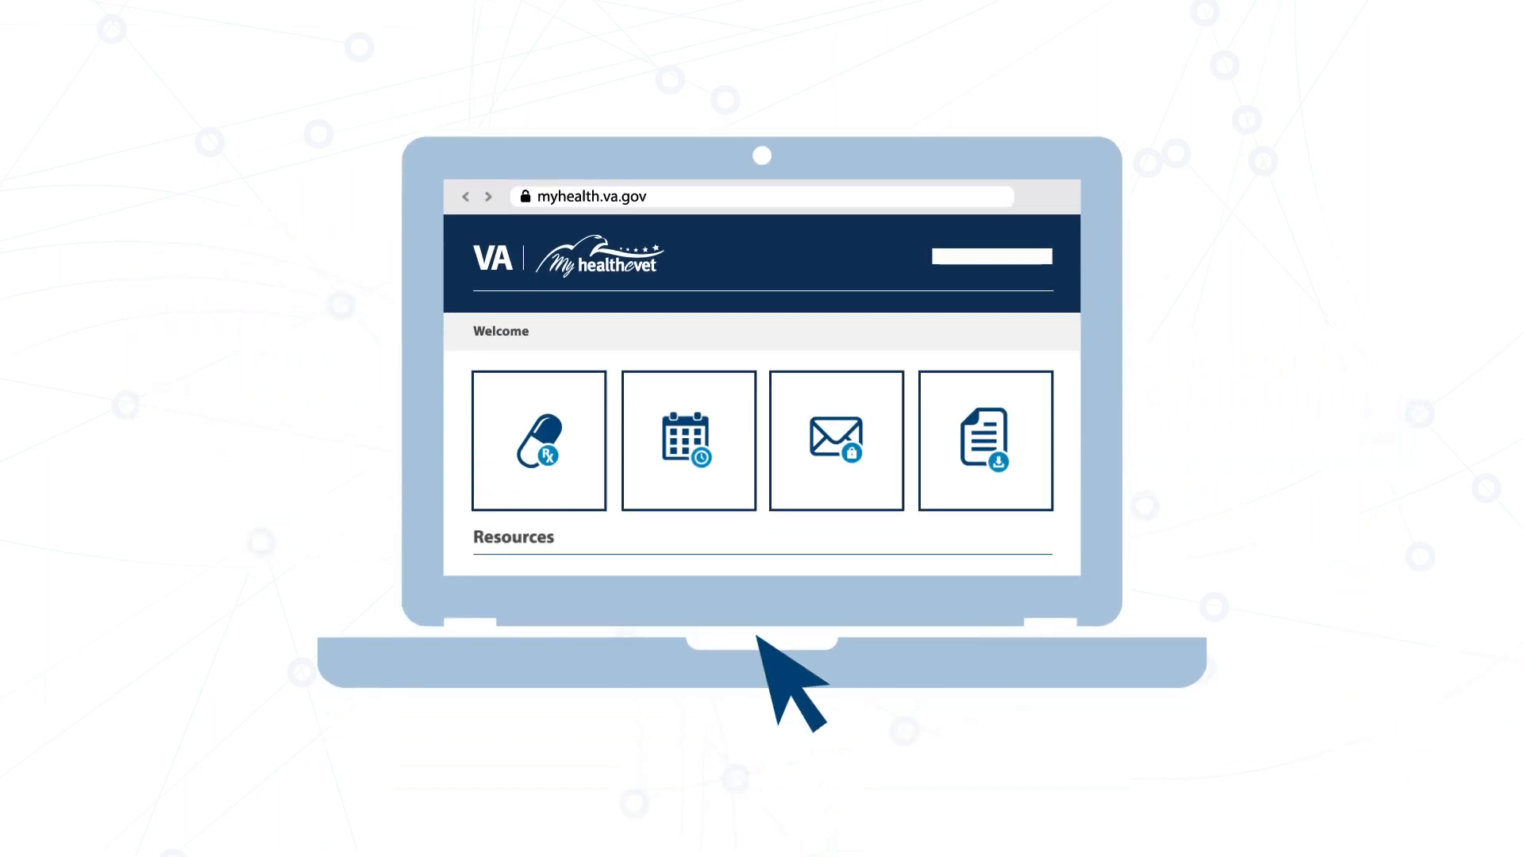
Return to the welcome page with the prescriptions, appointments, messages and reports tiles
left_click(690, 439)
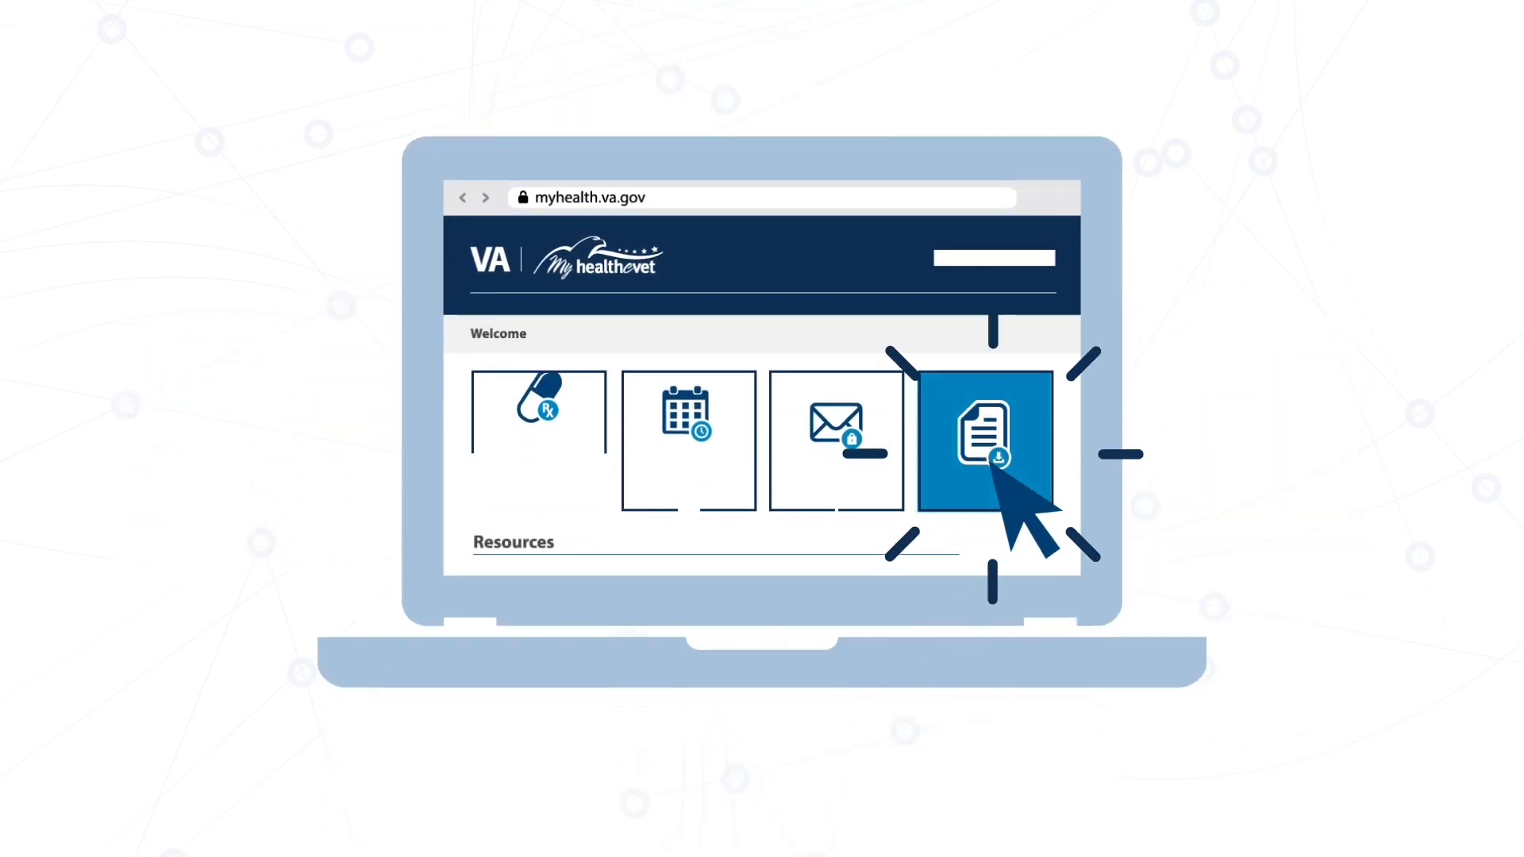
Show the Select Type of Report page listing Blue Button, Health Summary and Medical Images options
left_click(984, 440)
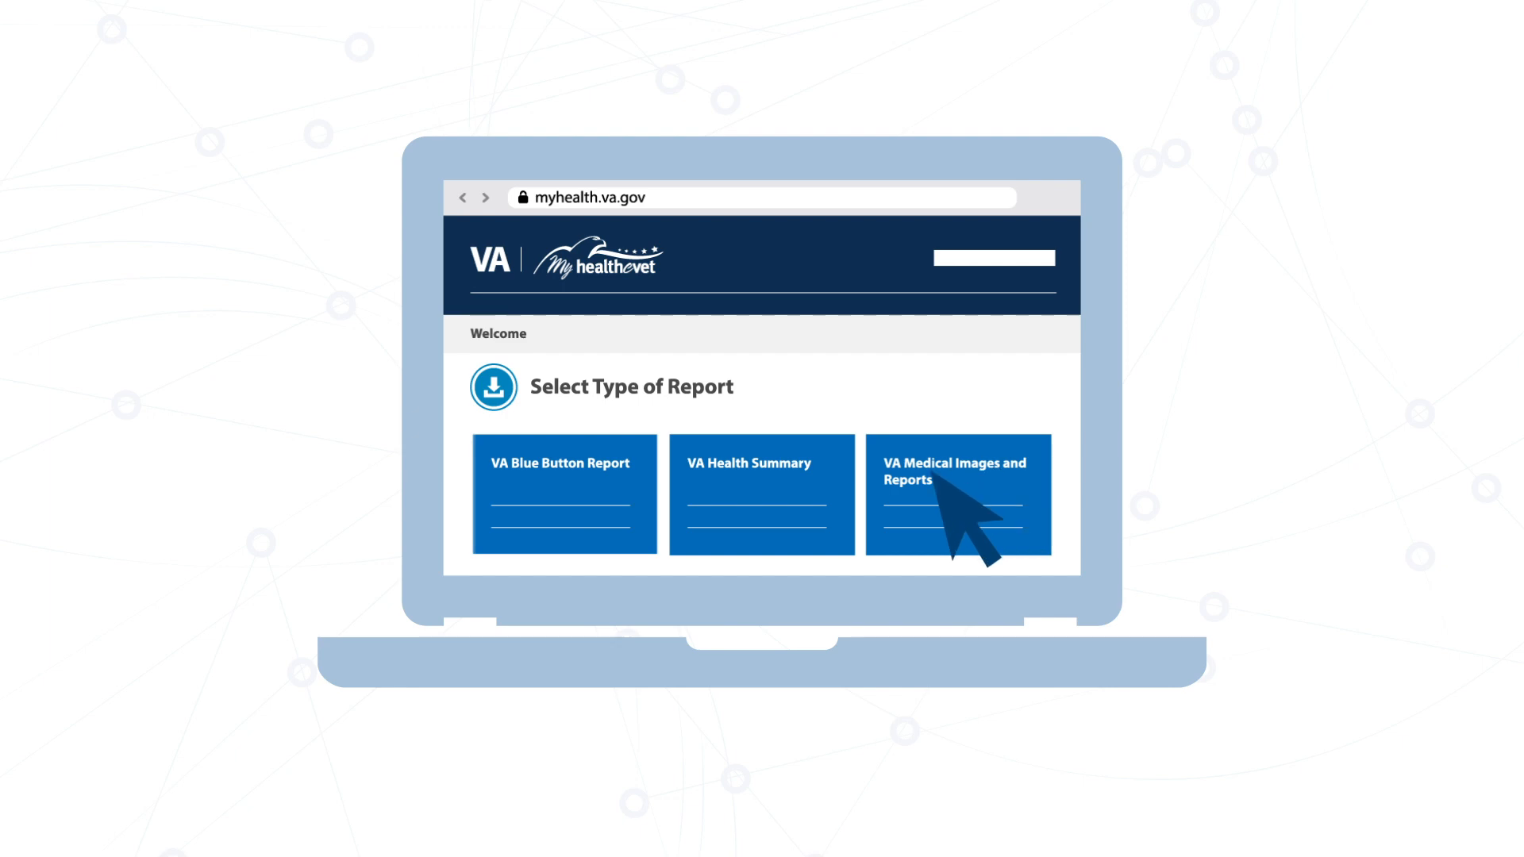